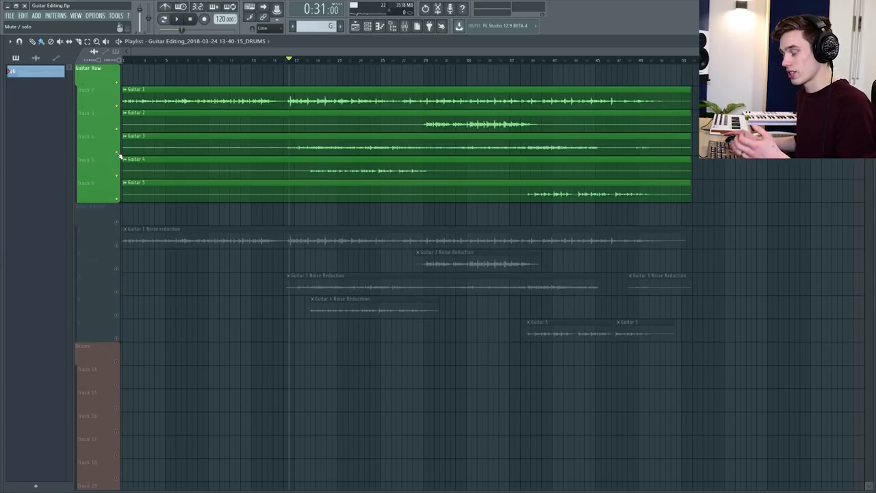
Add Fruity Parametric EQ 2 to the Guitar Raw mixer insert and show its window
left_click(176, 20)
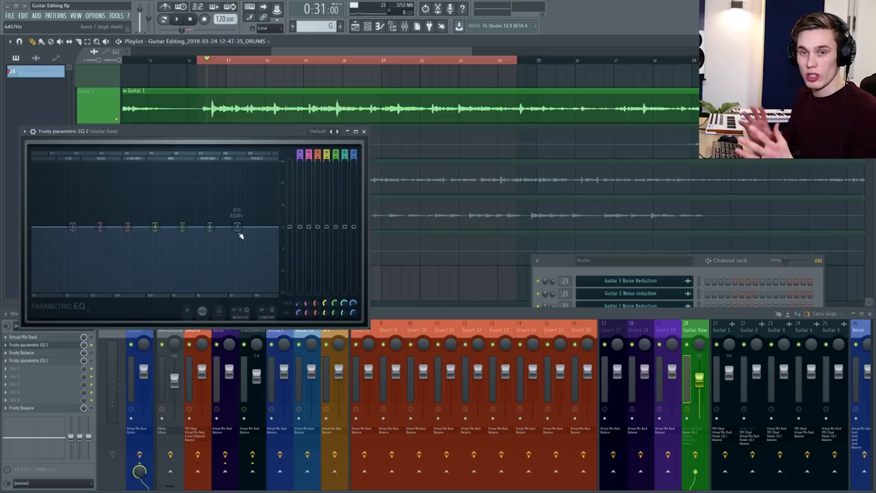
Make band 1 a high-pass filter, tune its cutoff, and give it a gentler slope order
right_click(239, 227)
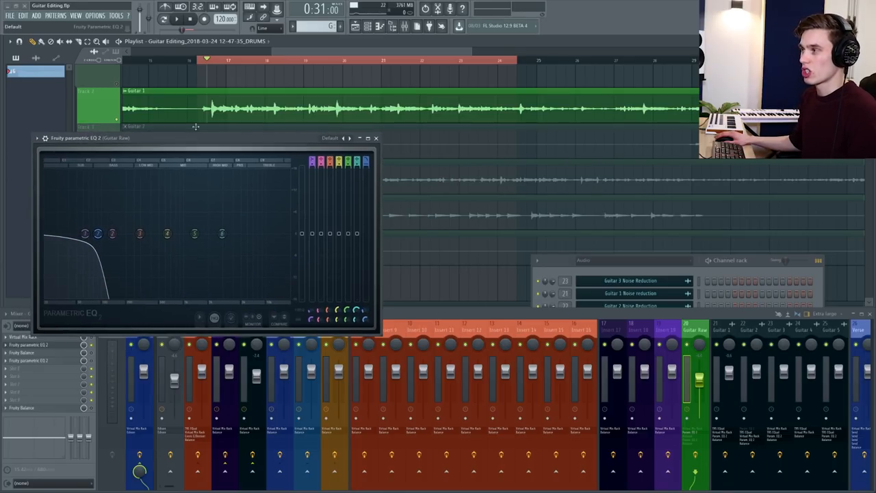
left_click_drag(139, 233, 139, 233)
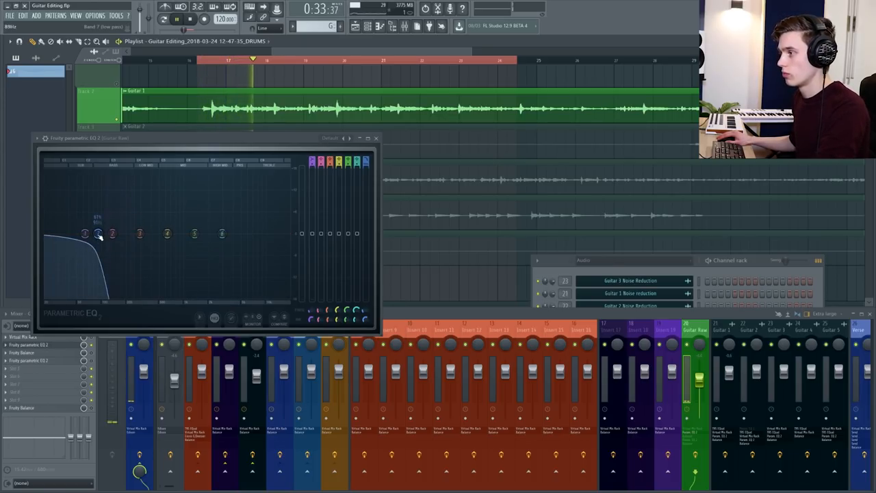
left_click_drag(103, 232, 107, 233)
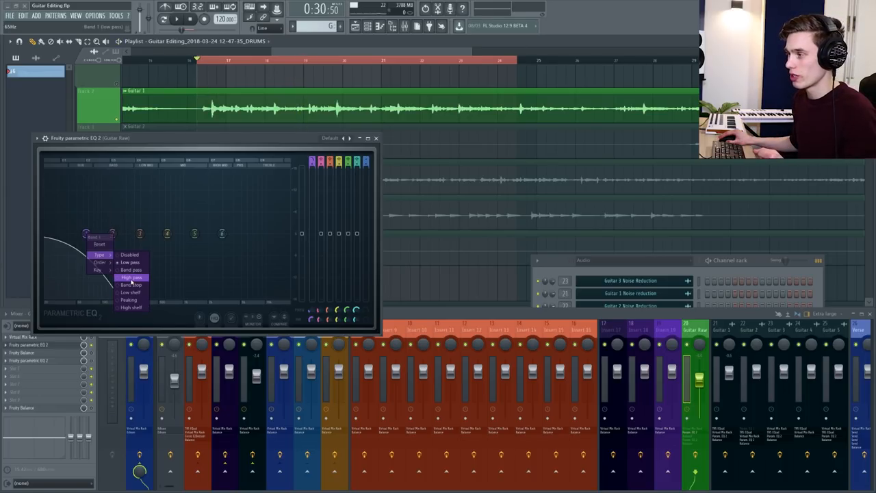
left_click(126, 277)
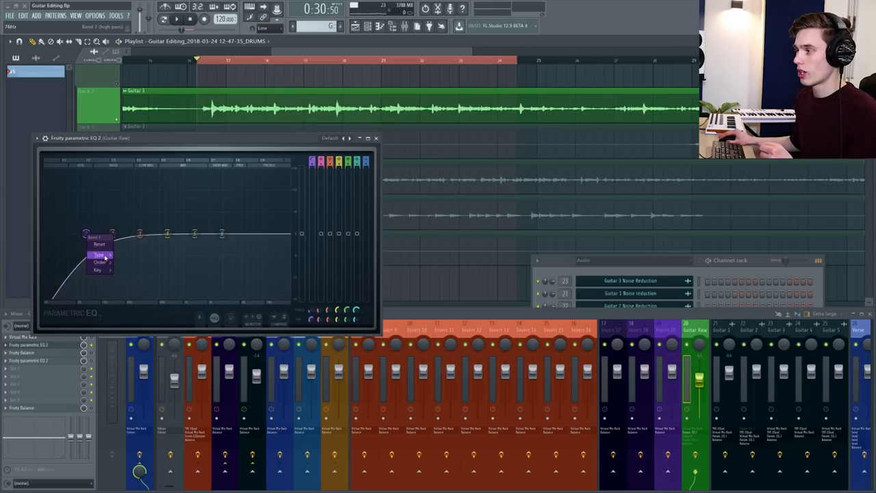
left_click(98, 263)
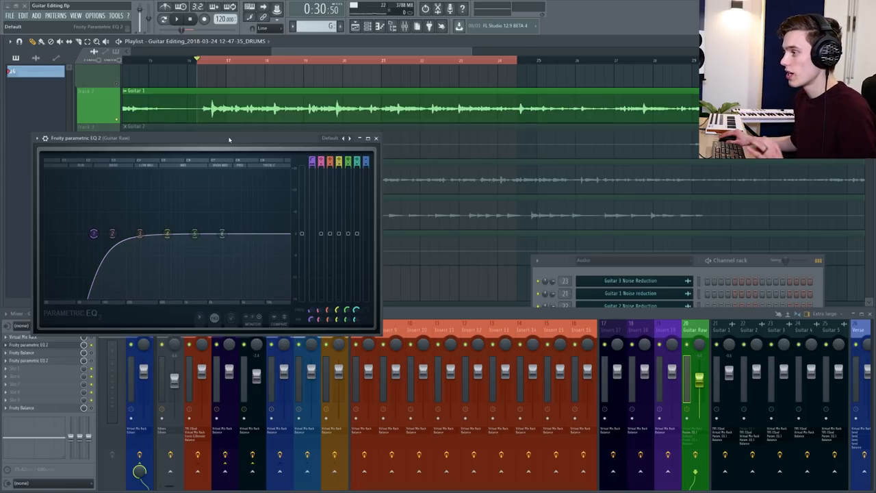
Raise band 3 into a tall, very narrow boost in the low mids
left_click_drag(140, 236, 140, 236)
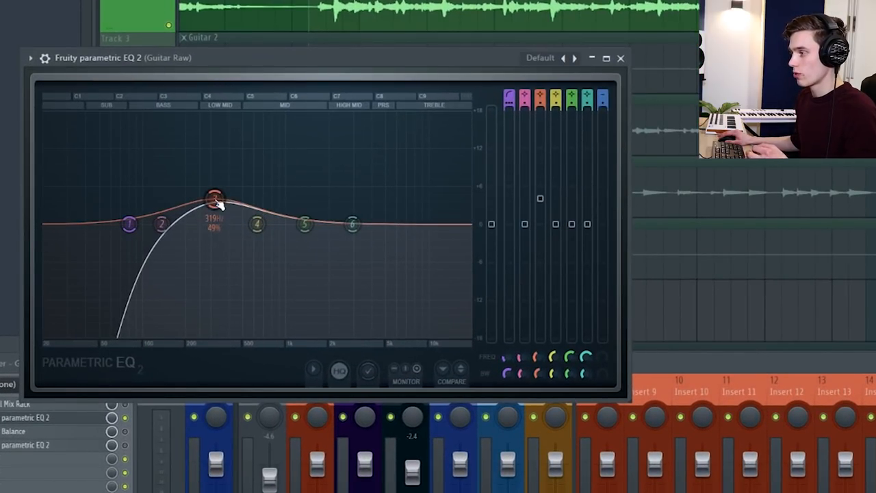
left_click_drag(215, 200, 216, 185)
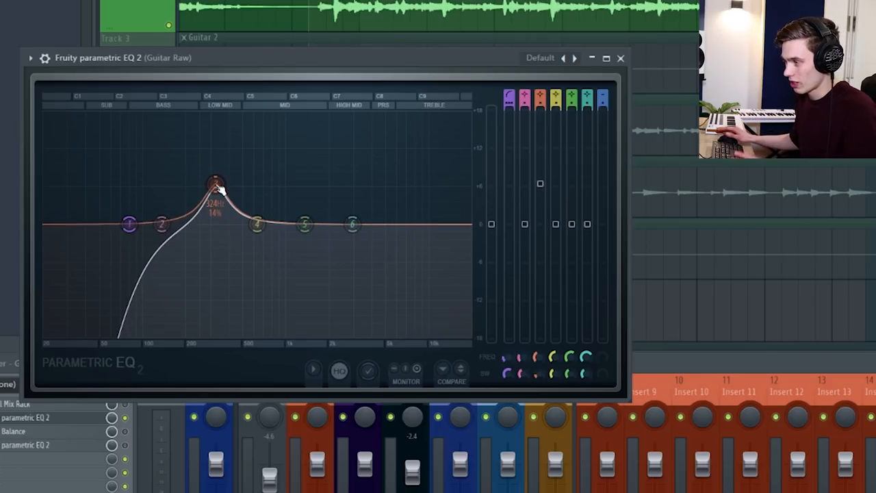
left_click_drag(216, 184, 217, 199)
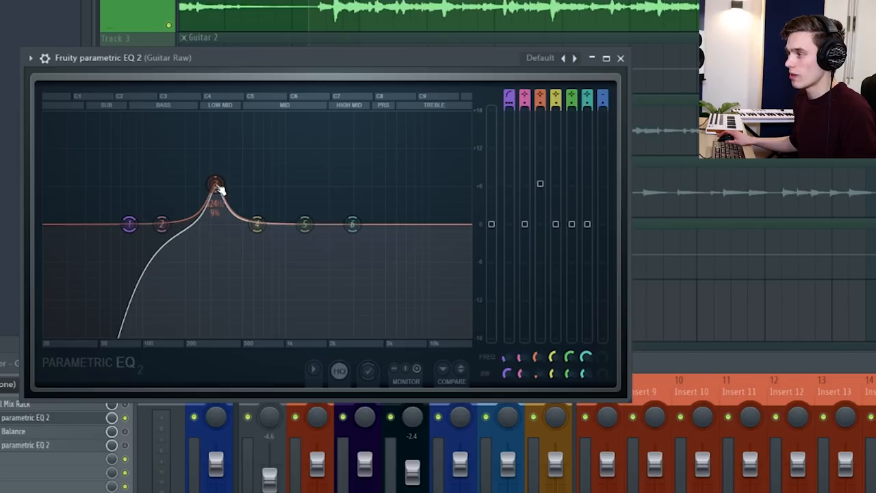
left_click_drag(214, 181, 218, 187)
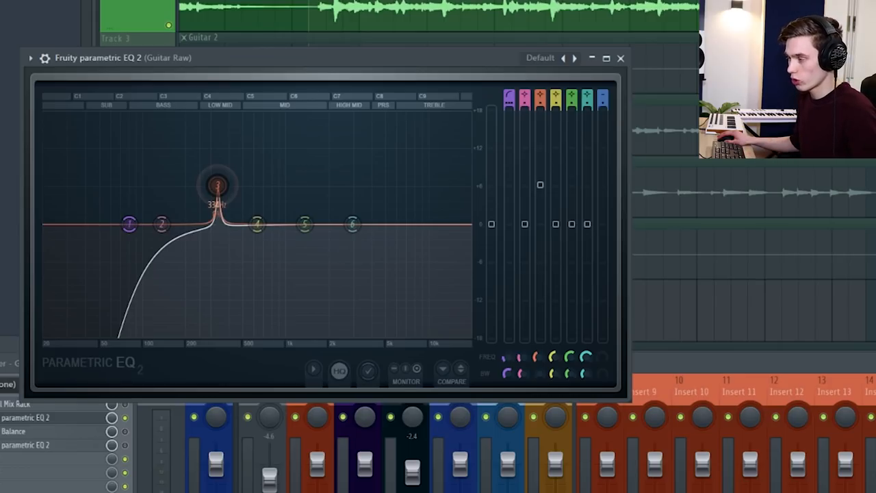
left_click_drag(218, 184, 222, 183)
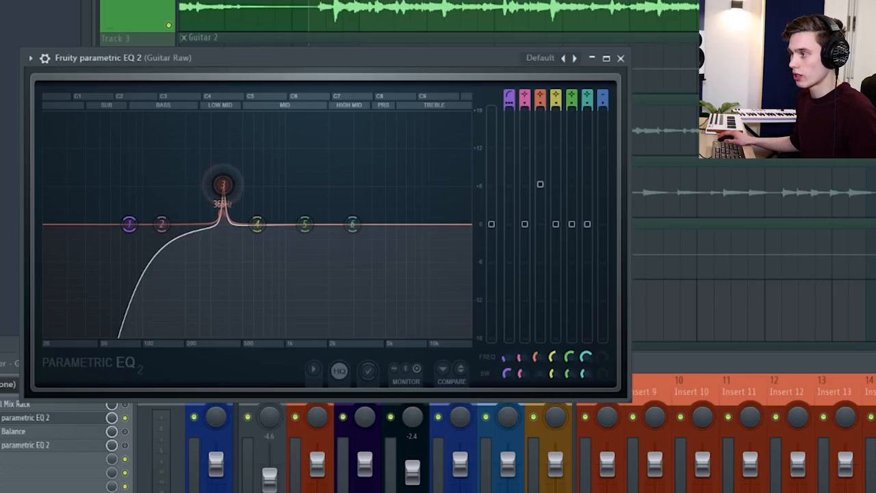
Sweep the narrow boost through the low mids and mids, settling it on the resonant frequency
left_click_drag(222, 185, 192, 185)
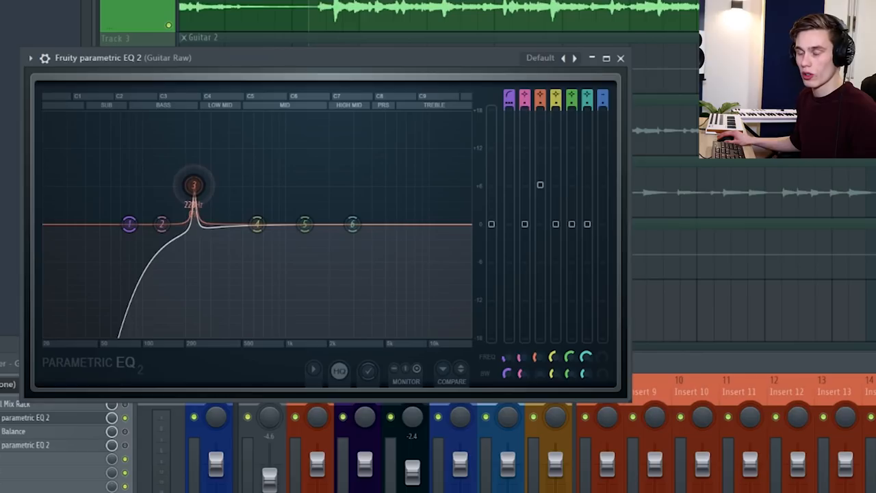
left_click_drag(193, 185, 208, 205)
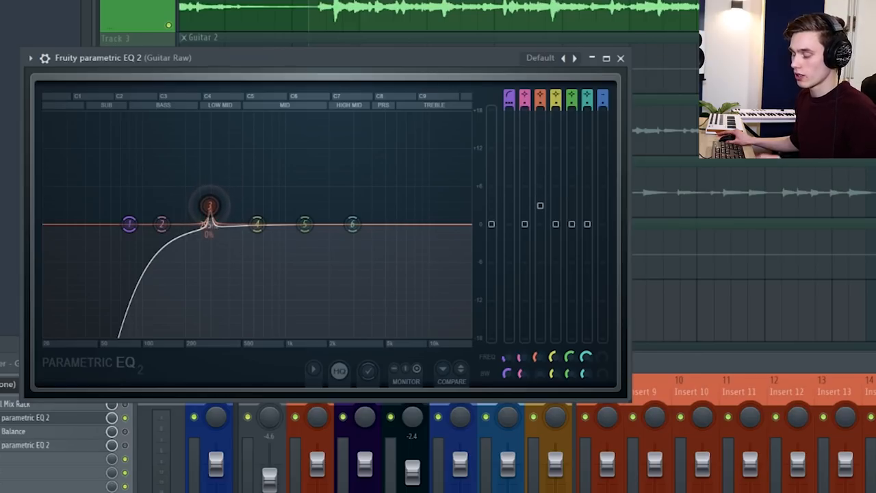
left_click_drag(208, 207, 212, 208)
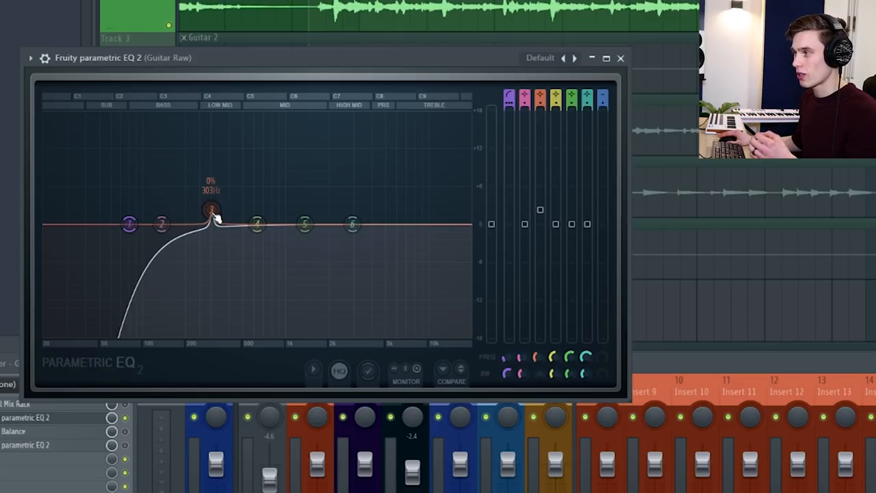
left_click_drag(208, 208, 233, 170)
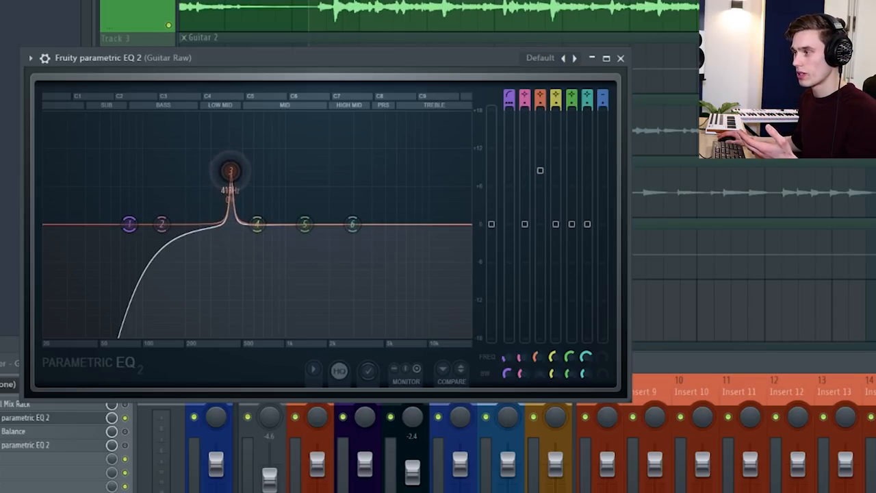
left_click_drag(230, 170, 268, 186)
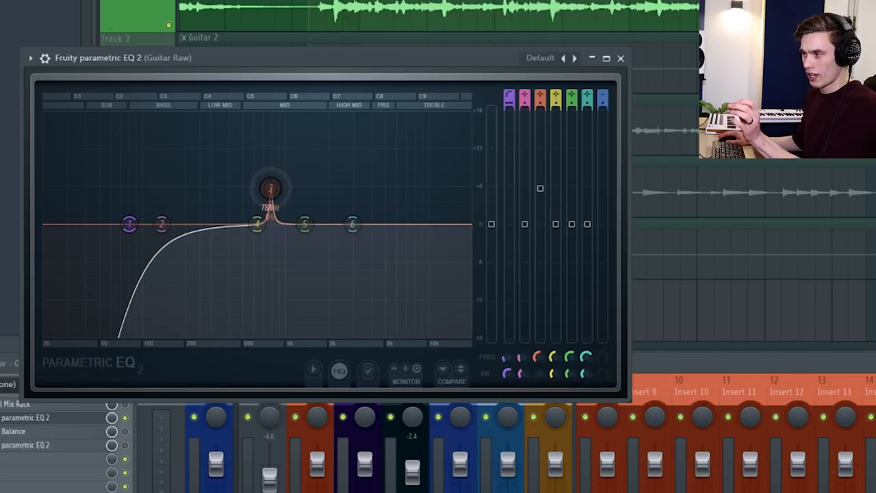
left_click_drag(271, 187, 211, 187)
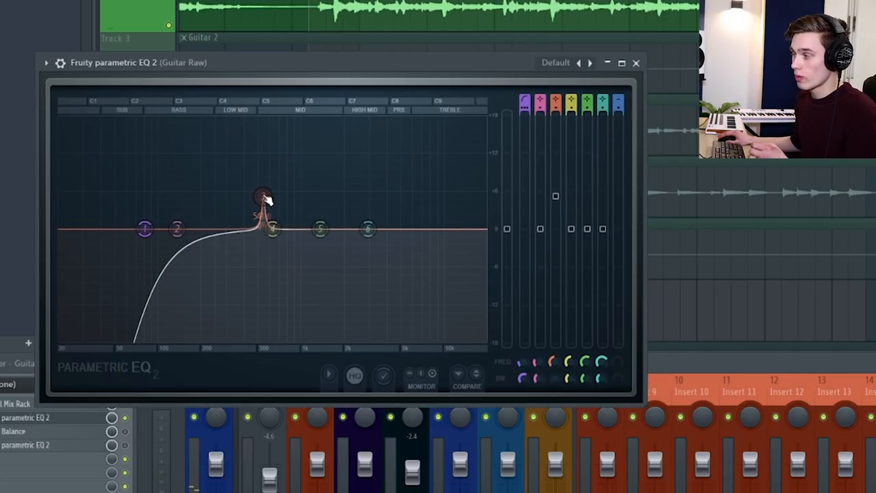
left_click_drag(263, 194, 254, 189)
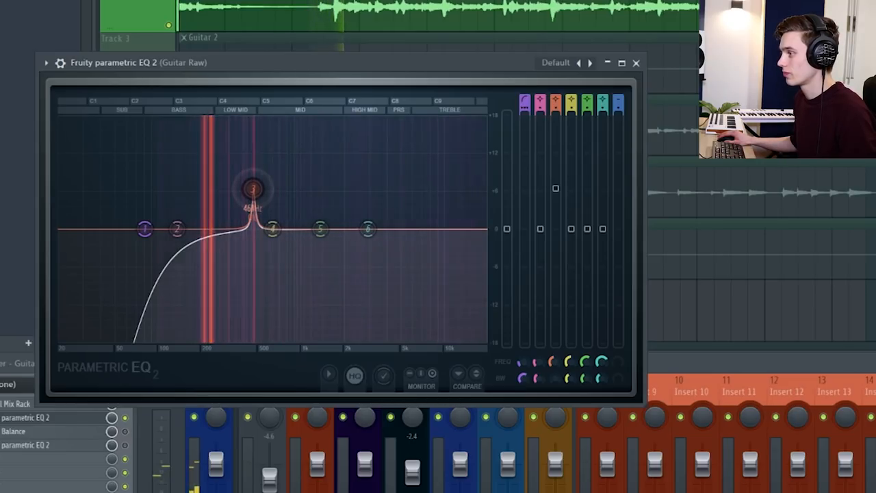
left_click_drag(253, 187, 245, 187)
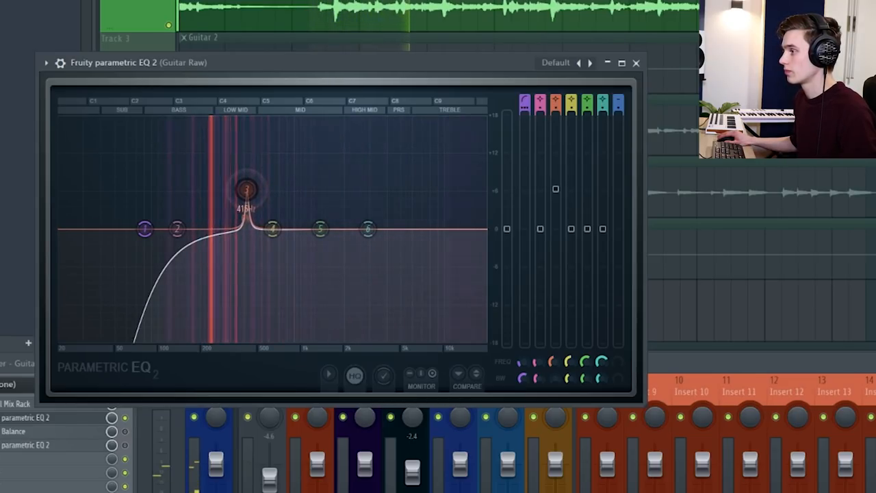
left_click_drag(246, 189, 236, 189)
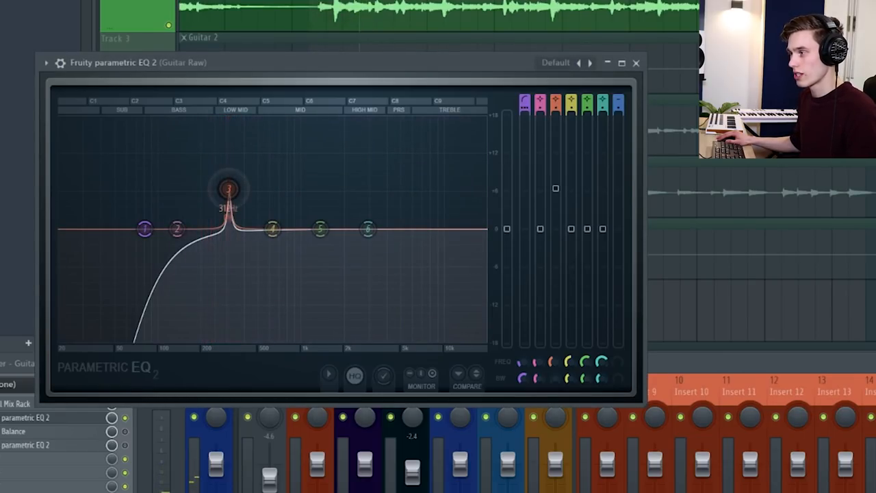
Pull band 3 down into a deep narrow cut at the resonance and lift band 4 into a narrow boost
left_click_drag(227, 189, 226, 252)
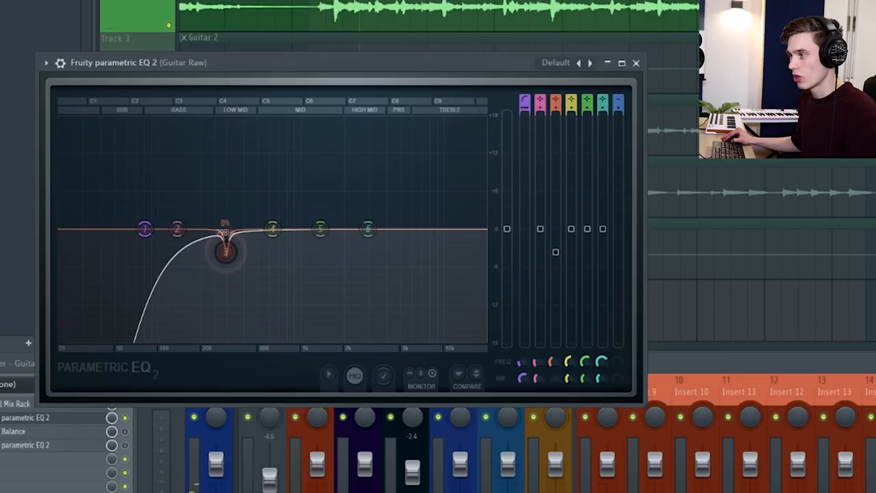
left_click_drag(226, 248, 226, 268)
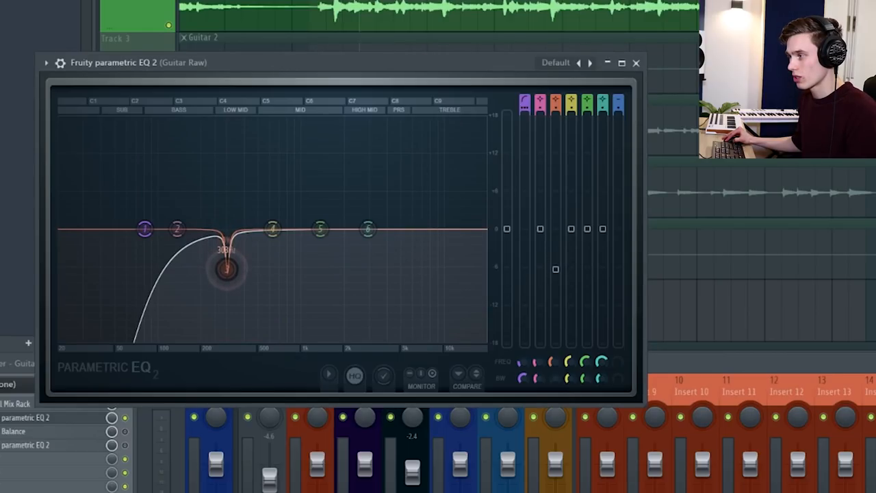
left_click_drag(226, 271, 226, 277)
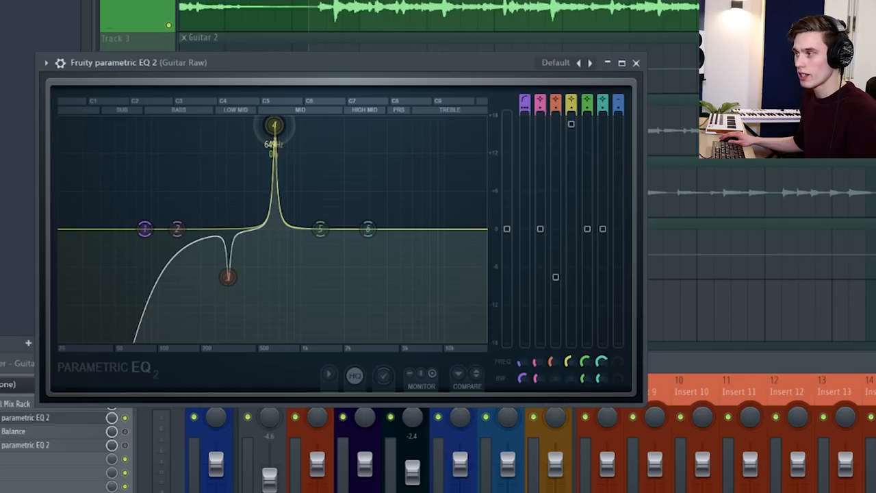
Bring band 4 up into a narrow boost and sweep it down onto a second low-mid resonance
left_click_drag(274, 126, 281, 336)
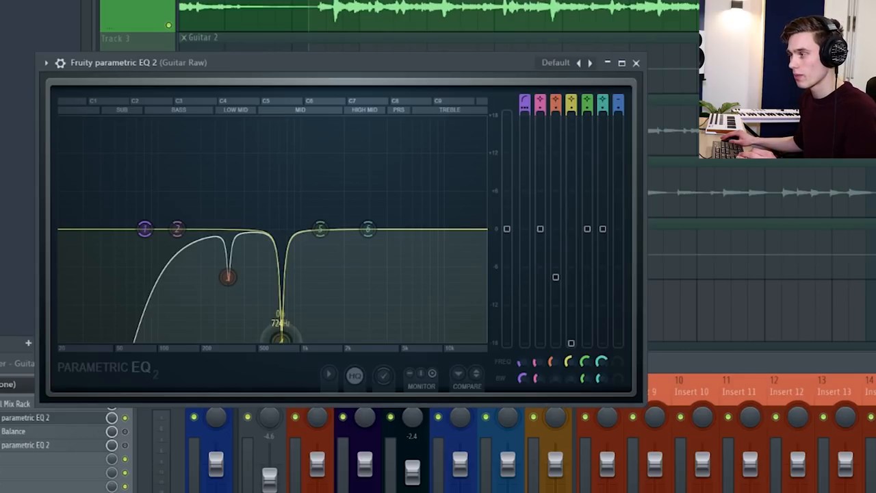
left_click_drag(281, 335, 274, 263)
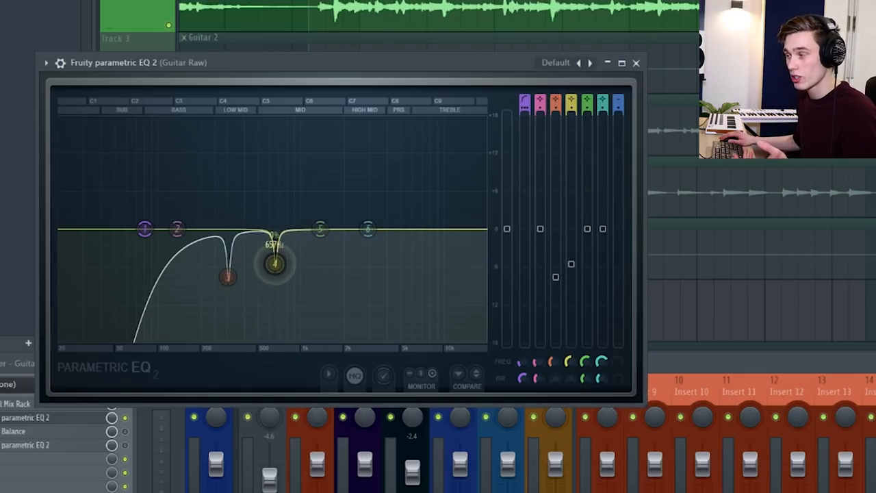
left_click_drag(274, 263, 260, 238)
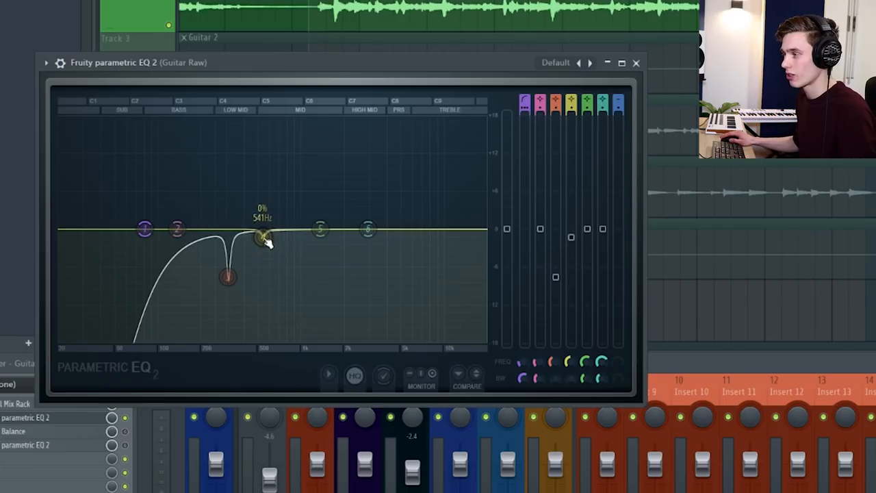
left_click_drag(262, 239, 262, 189)
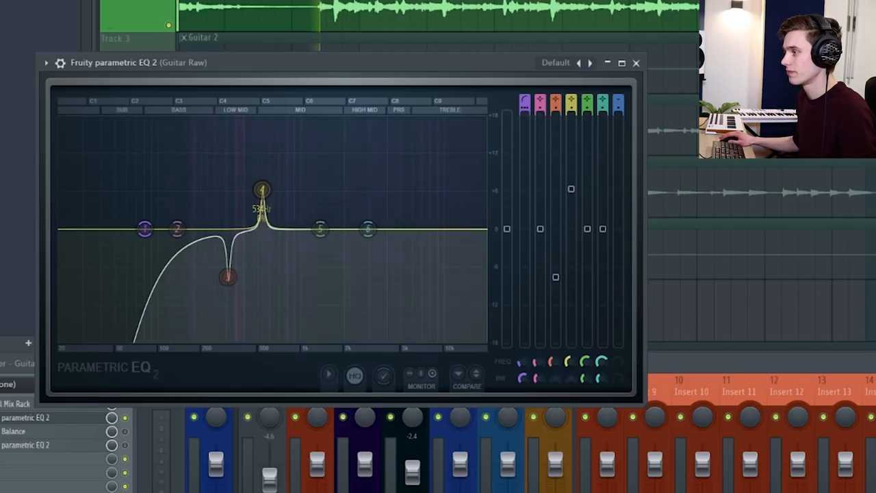
left_click_drag(263, 189, 231, 189)
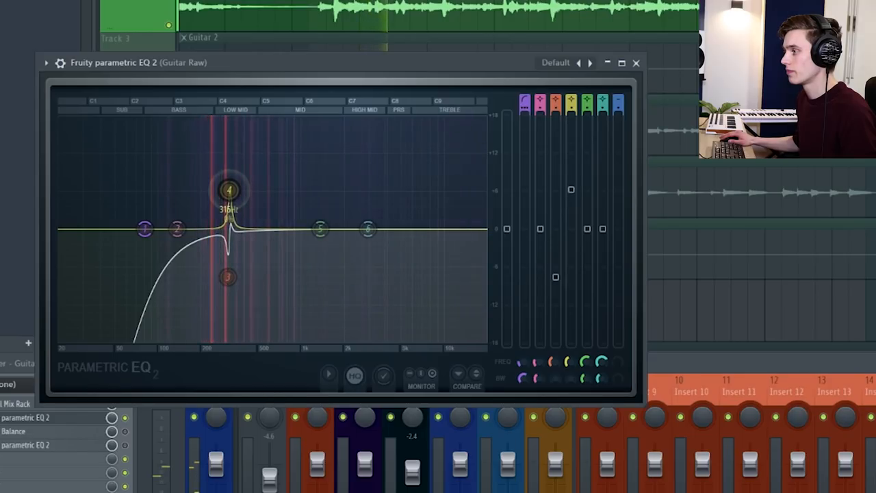
left_click_drag(230, 189, 219, 184)
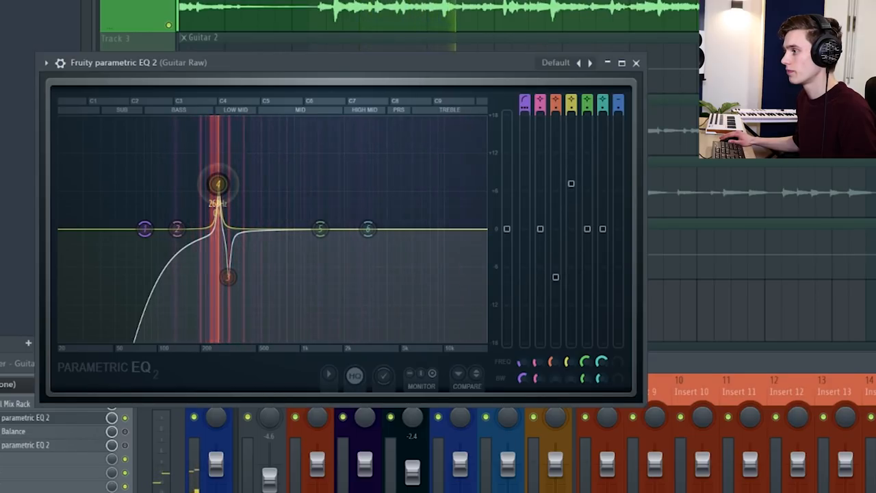
left_click_drag(217, 184, 212, 183)
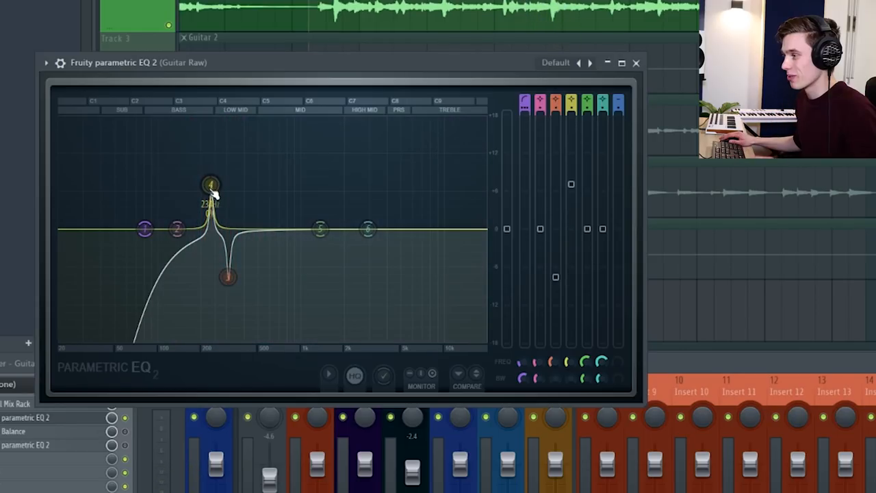
Drop band 4 into a narrow cut and balance the two adjacent low-mid notches
left_click_drag(211, 184, 211, 267)
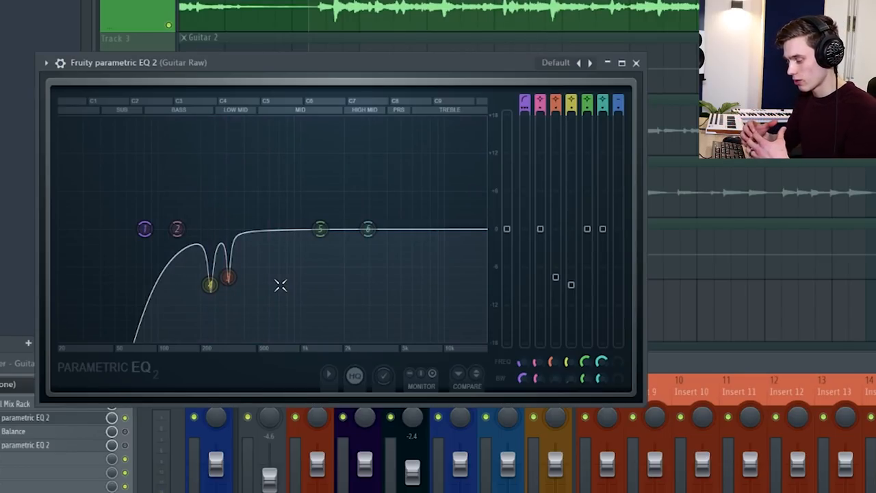
left_click_drag(227, 277, 233, 263)
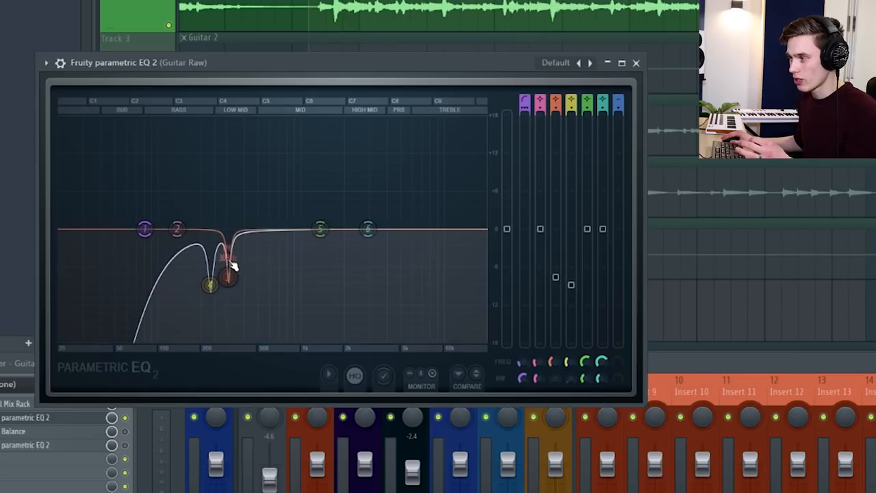
left_click_drag(211, 286, 211, 286)
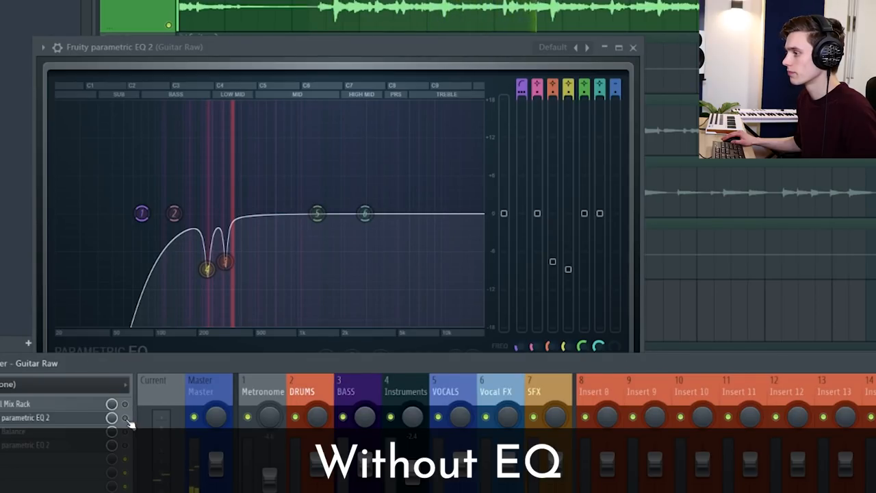
left_click(126, 417)
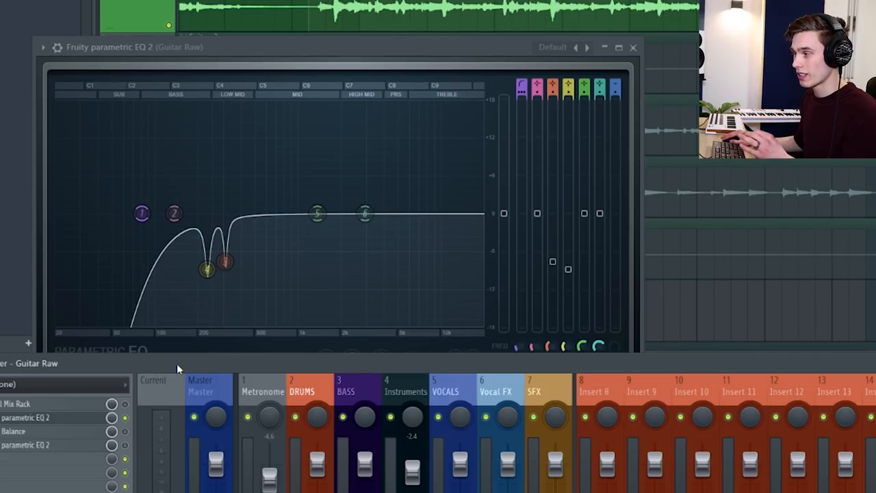
left_click_drag(172, 213, 172, 214)
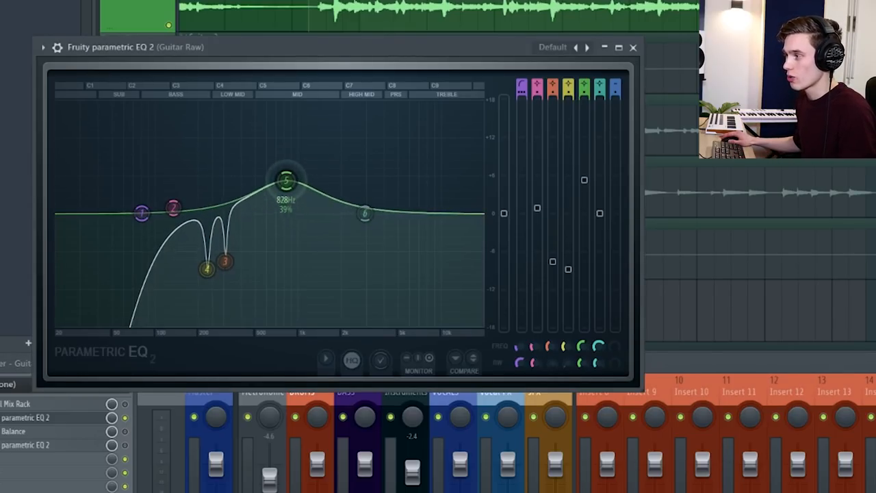
left_click_drag(286, 179, 233, 175)
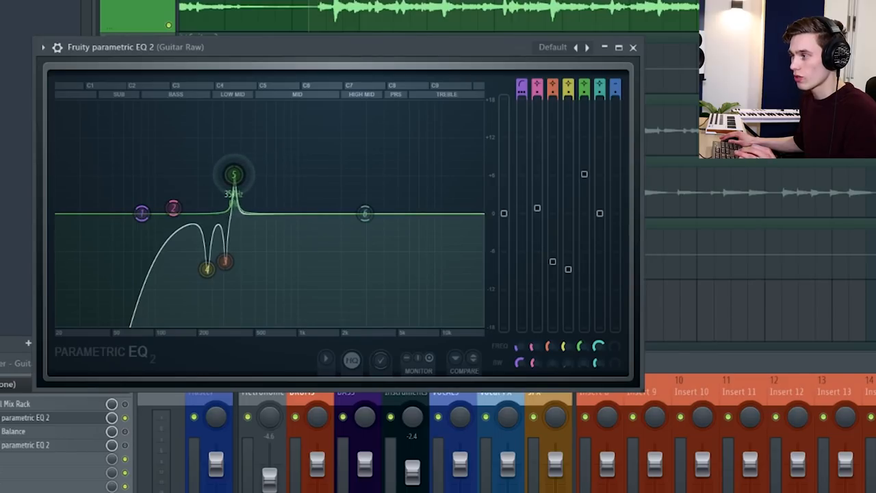
left_click_drag(232, 173, 184, 176)
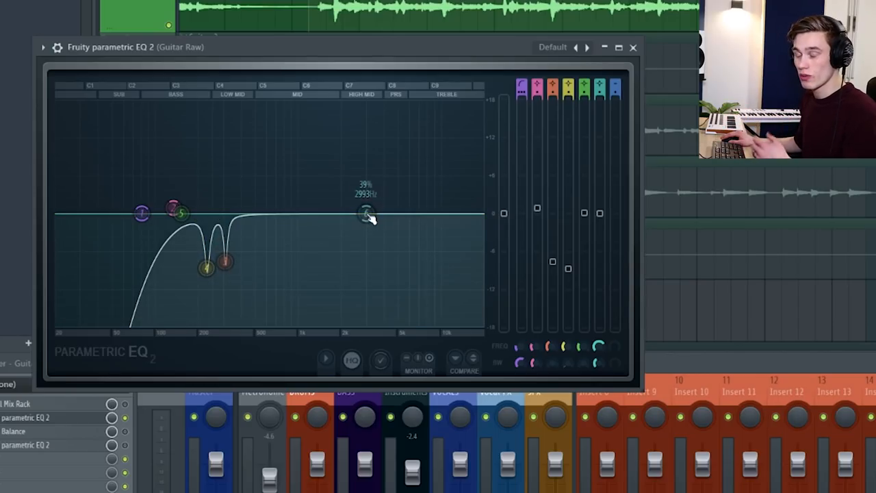
Boost and narrow band 6, sweeping it from the high mids up into the treble for harshness
left_click_drag(367, 213, 368, 208)
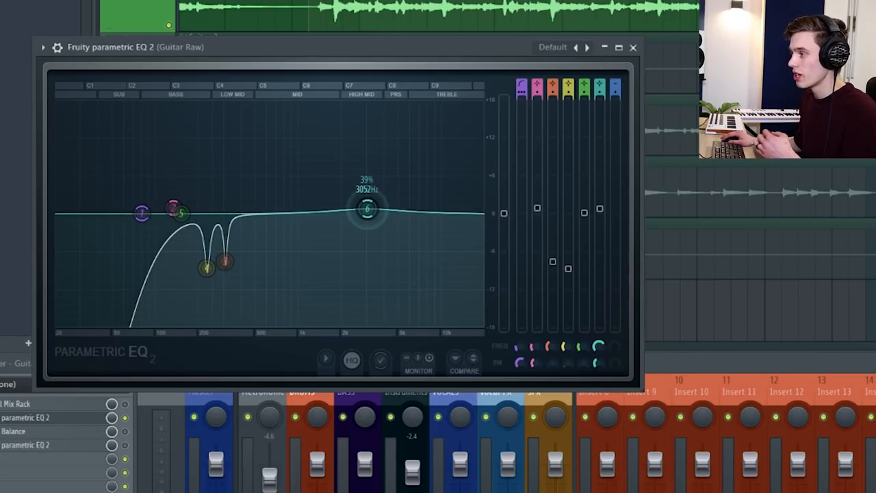
left_click_drag(367, 208, 364, 170)
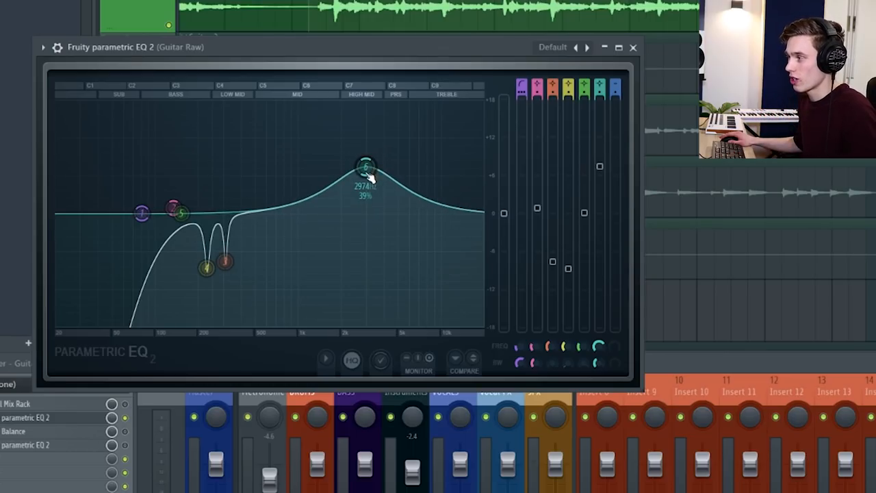
left_click_drag(364, 167, 364, 167)
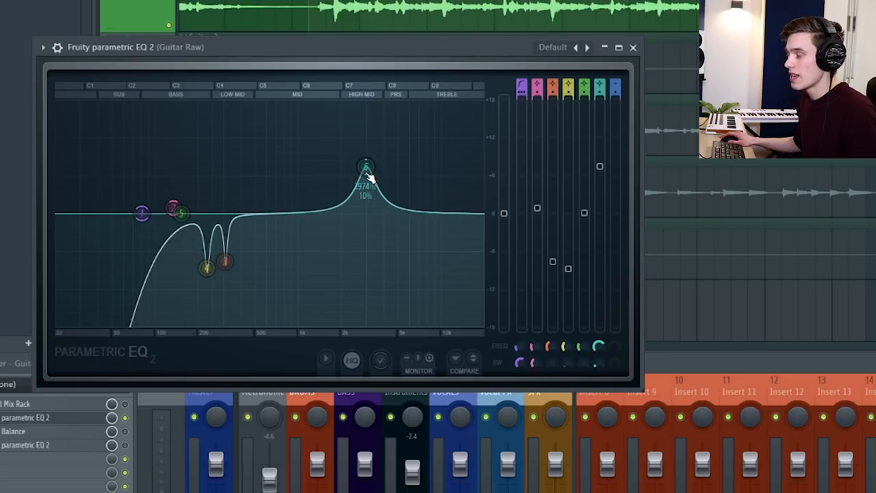
left_click_drag(179, 213, 179, 213)
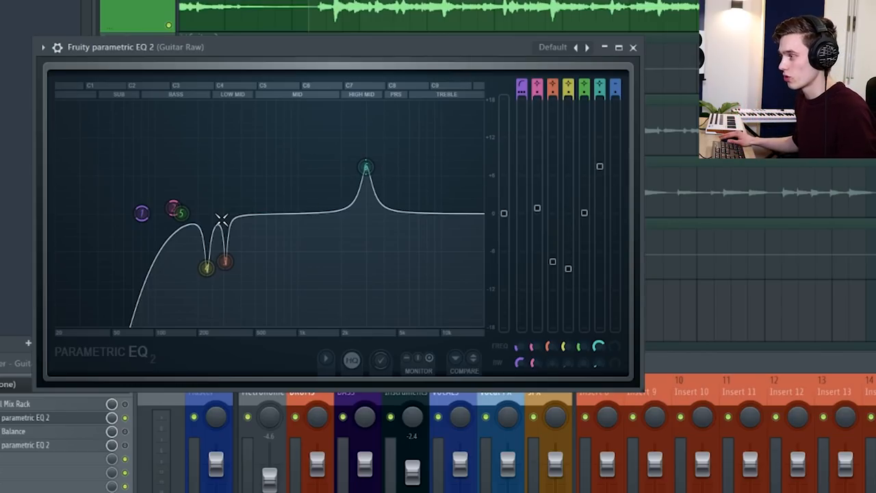
left_click_drag(364, 167, 411, 153)
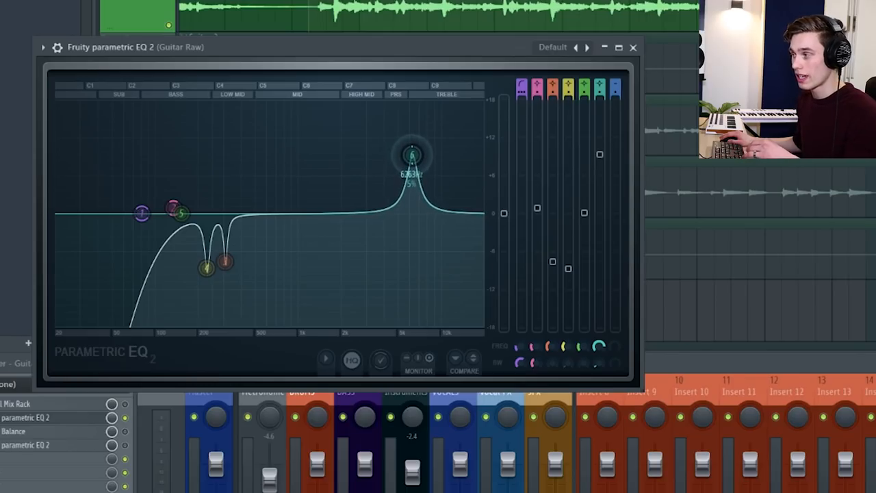
left_click_drag(411, 152, 425, 150)
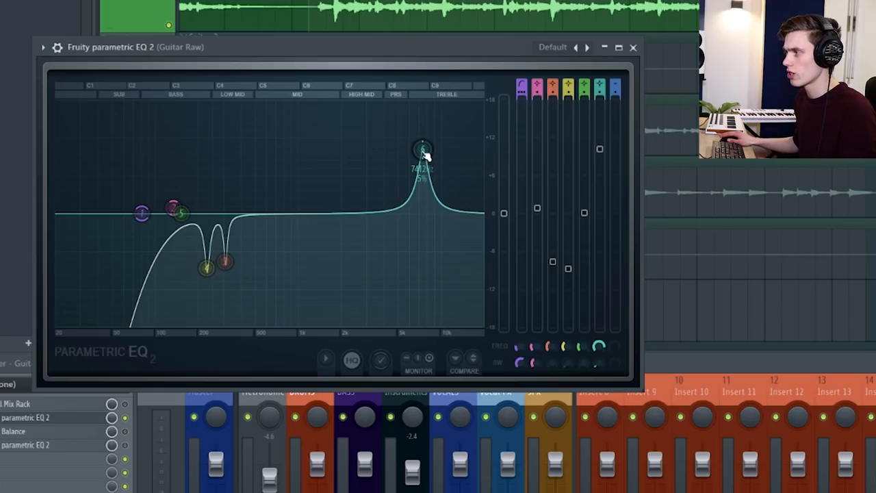
Return band 6 to 0 dB, leaving the highs uncut, and close the Guitar Raw EQ window
left_click_drag(421, 148, 423, 213)
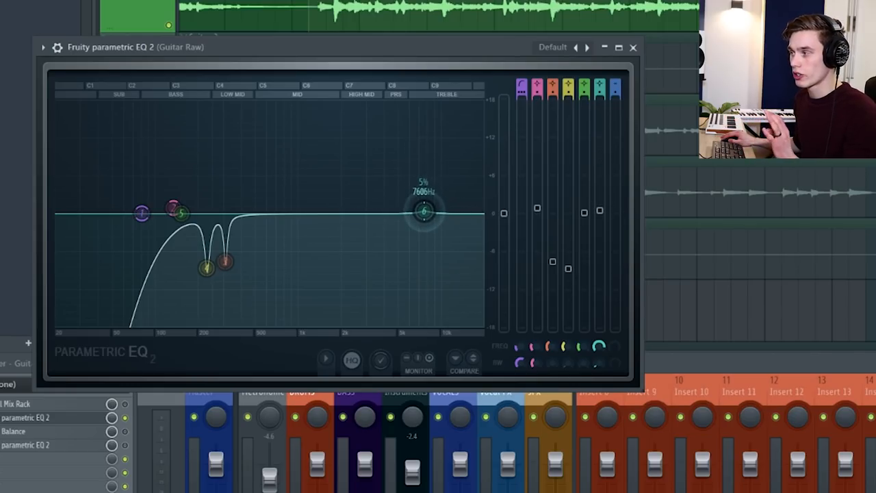
left_click_drag(423, 212, 424, 214)
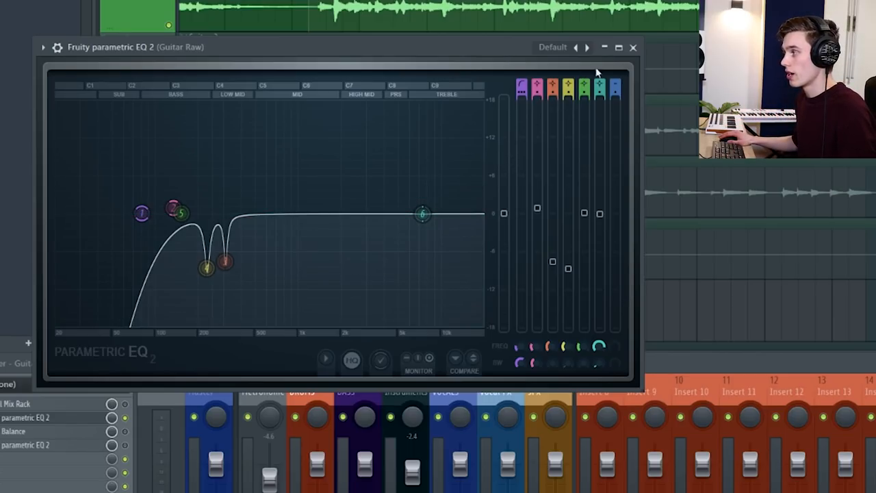
left_click(633, 47)
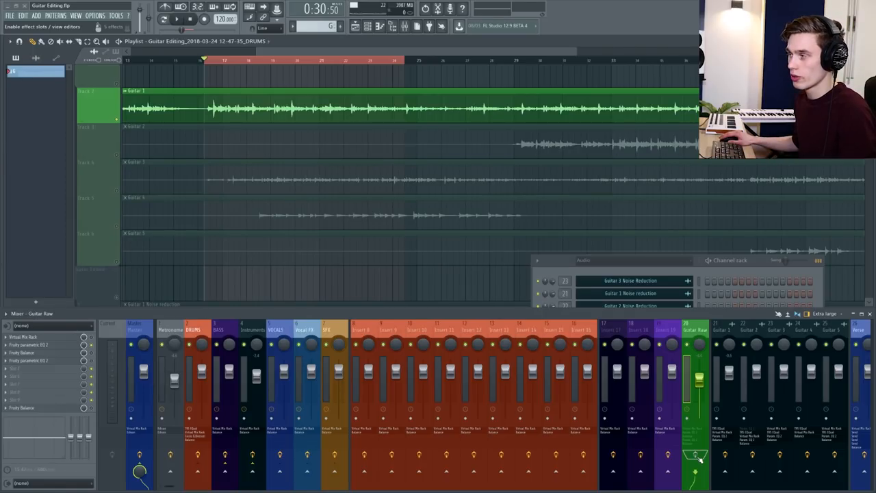